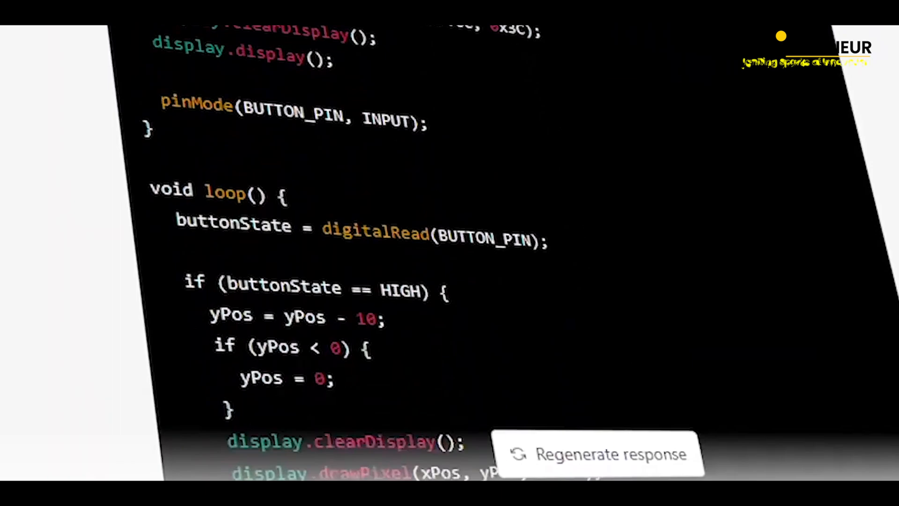
Scroll up in a new ChatGPT chat while starting the 'Hey Chat GP' greeting
scroll(up, 3)
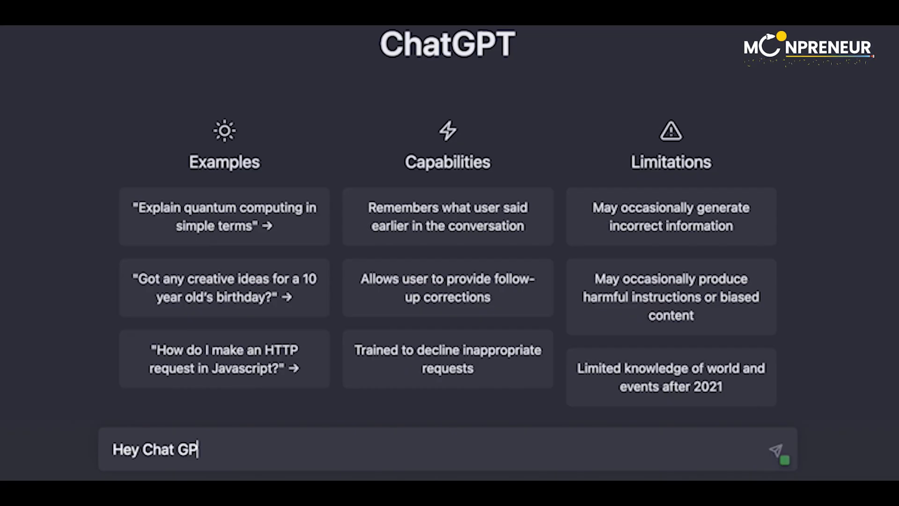
Send 'Can you help us write some…' Arduino request, then type the traffic light and blink request
text(T, Can you help us write some code for our Arduino)
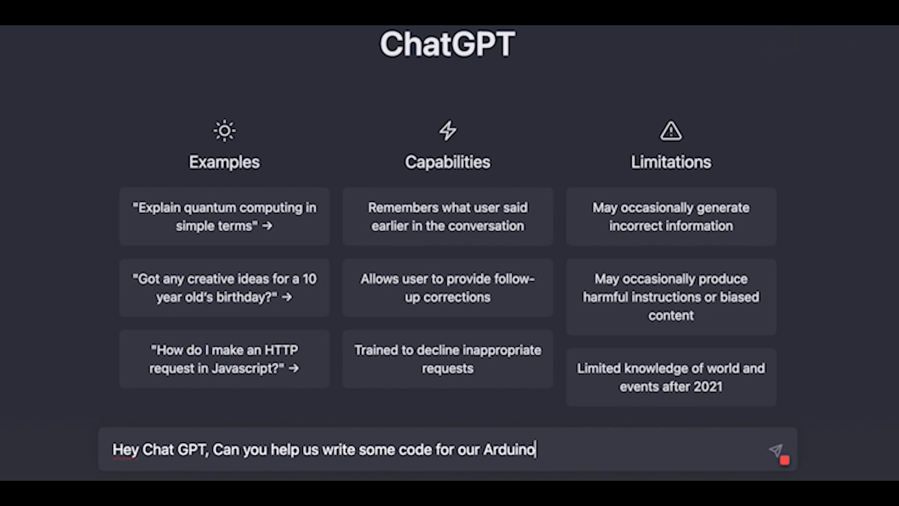
click(777, 450)
text(we need to code a tra)
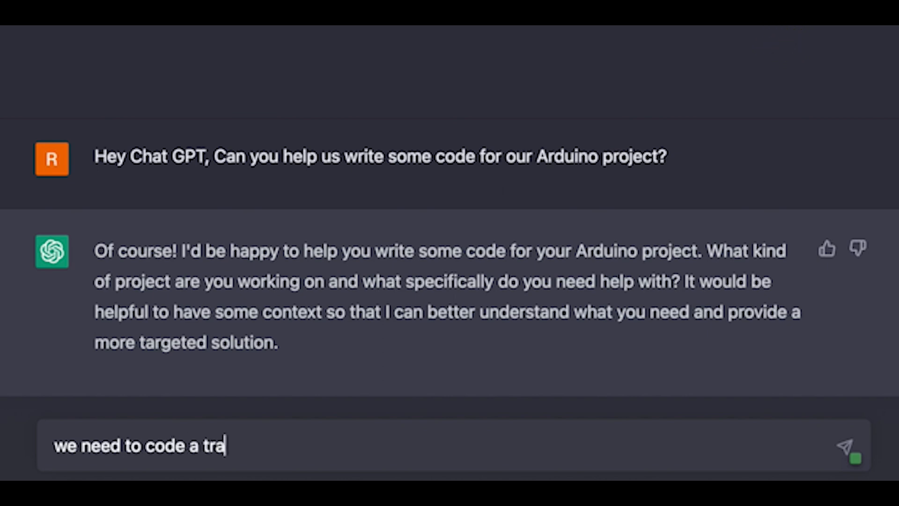
text(ffic light and a blink)
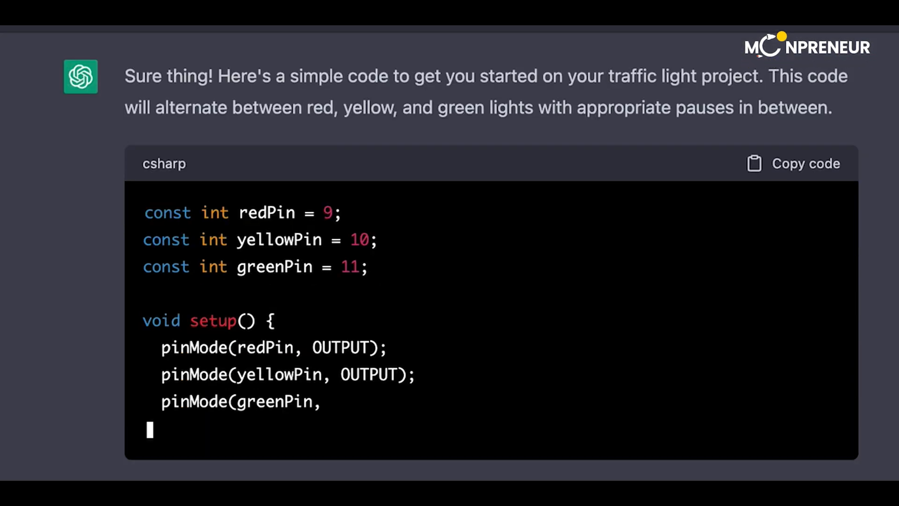
Scroll through the traffic light code and ChatGPT's apology for its mistake
scroll(down, 3)
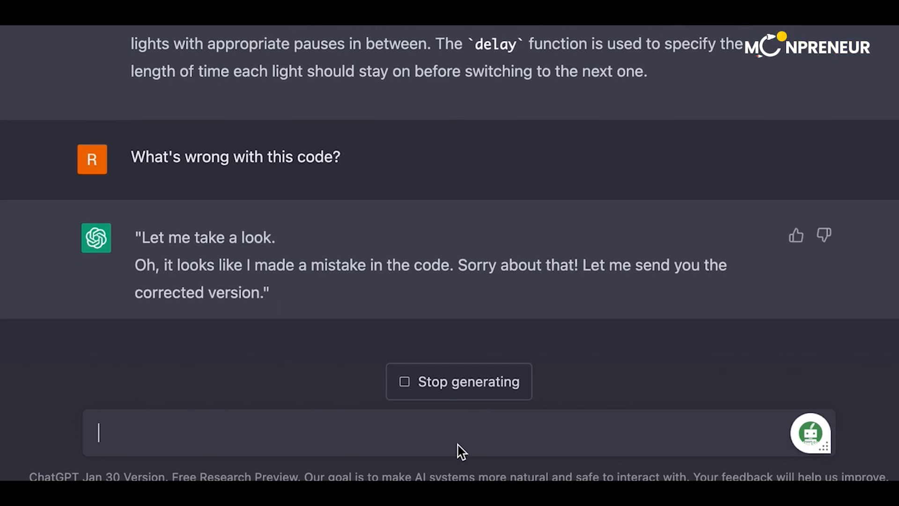
scroll(down, 3)
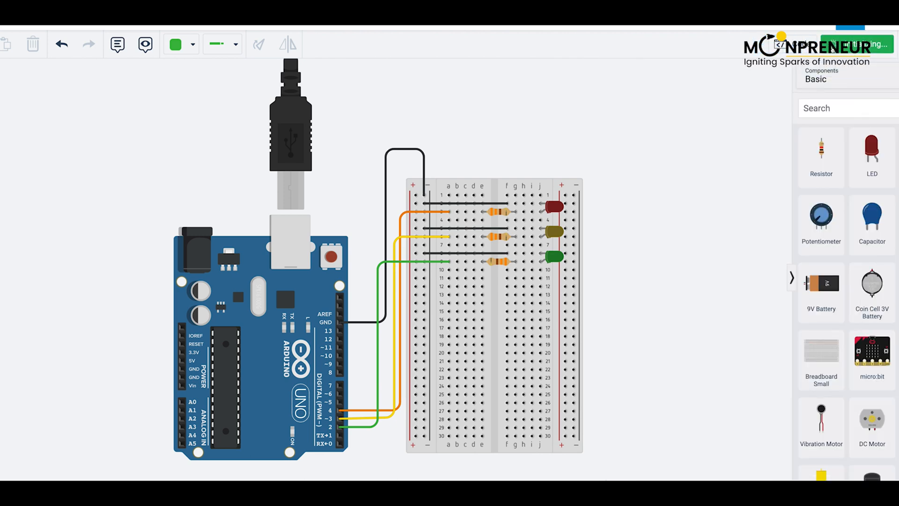
Start and then stop the Tinkercad traffic light simulation
click(851, 44)
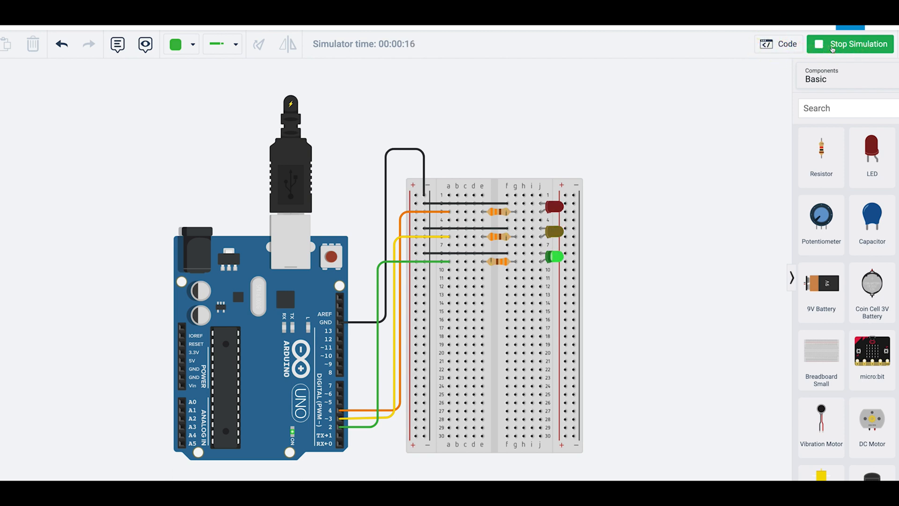
click(855, 43)
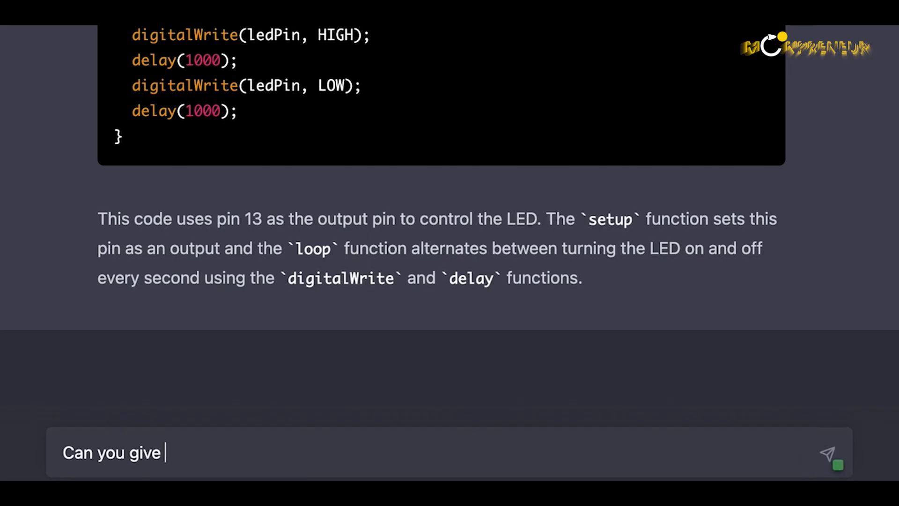
Type a request for links to free classes about Arduino and coding
text(us a link to some free class)
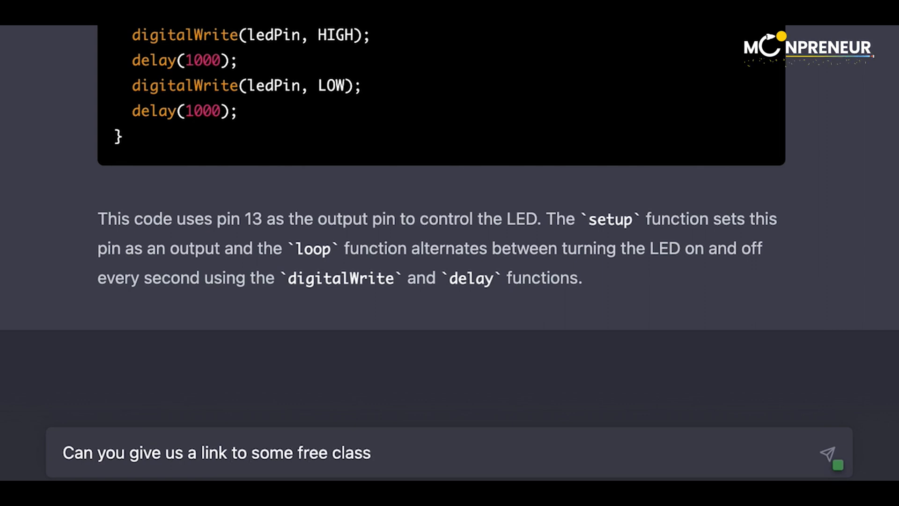
text(s that can help us learn mo)
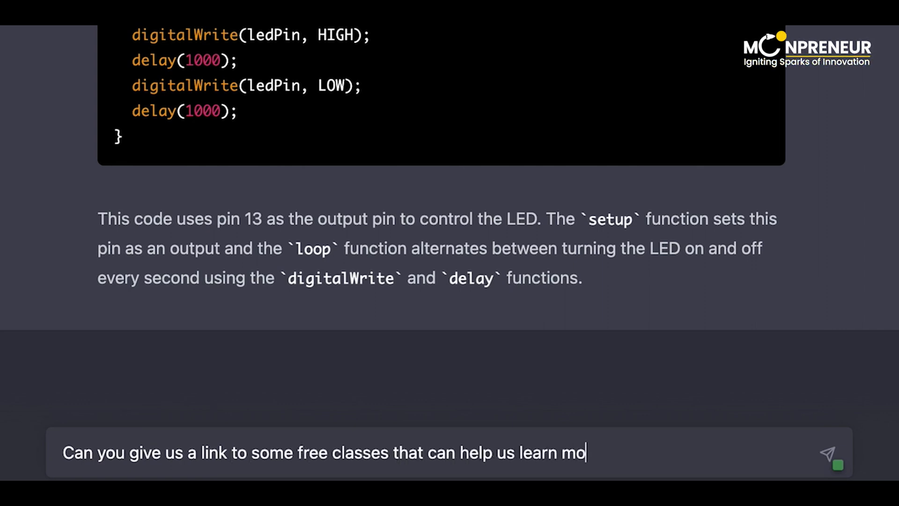
text(re about Arduino and codin)
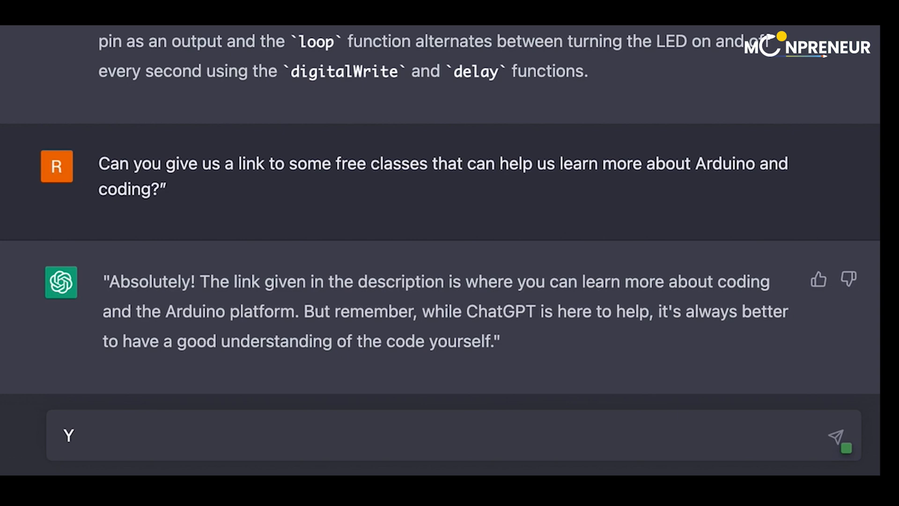
Send 'You have not yet provided the code for blinking led' and scroll the reply
text(ou have not yet provided the cod)
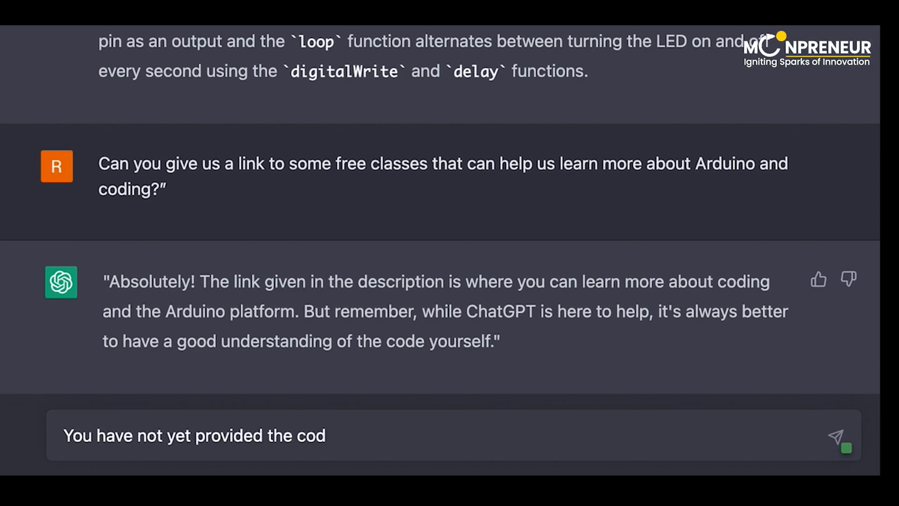
click(838, 436)
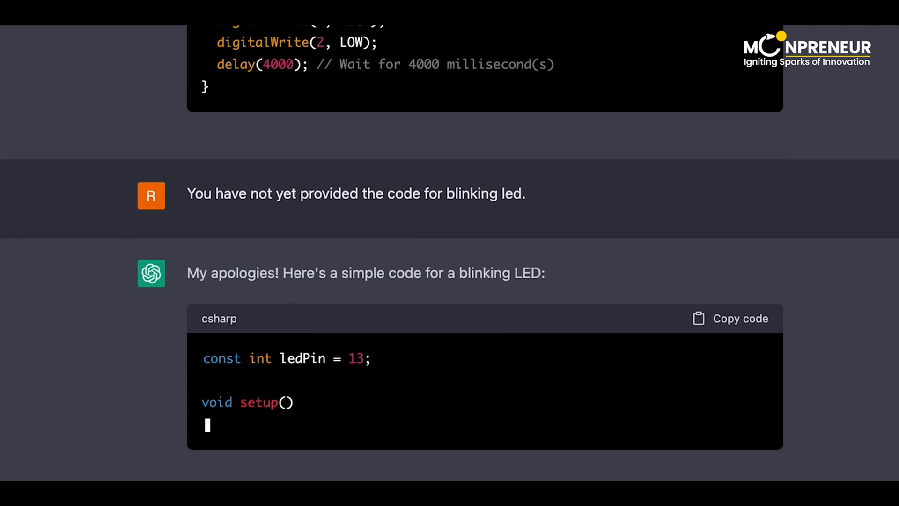
scroll(down, 3)
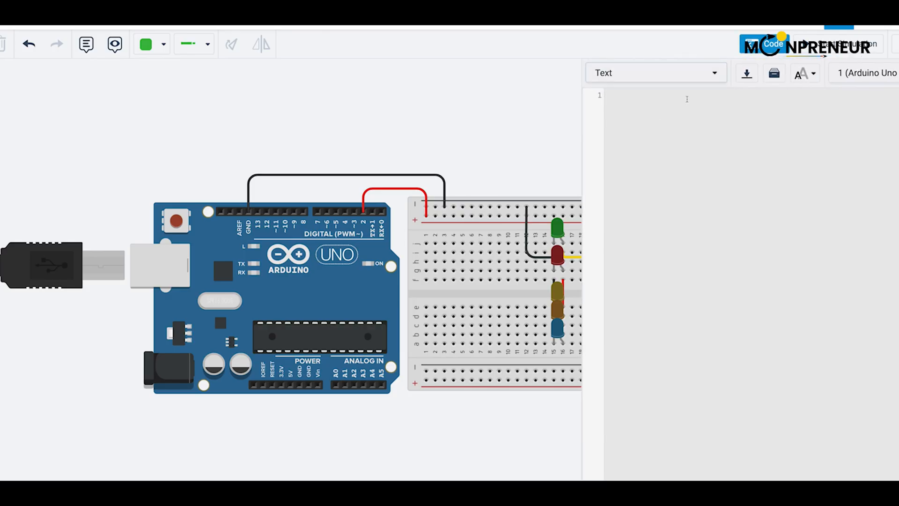
Load pin 2 blinking LED code in Tinkercad, hide the editor, and start simulation
click(766, 44)
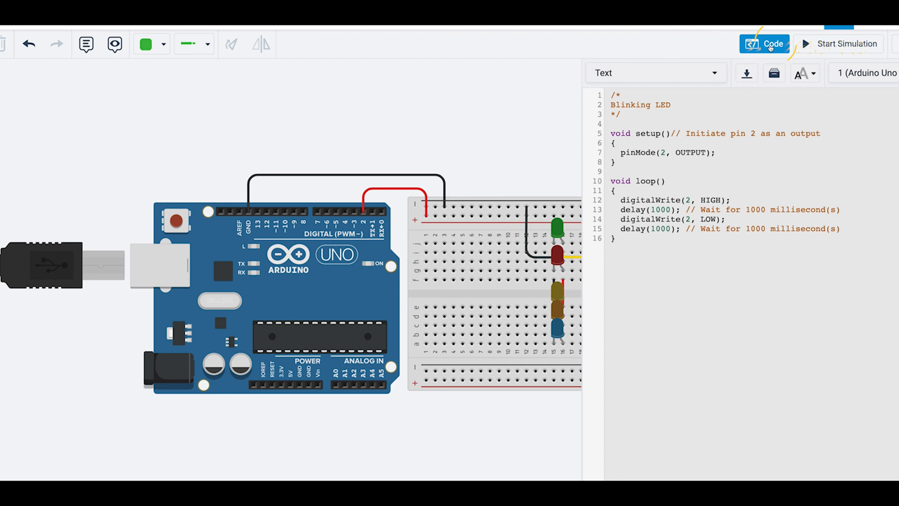
click(848, 44)
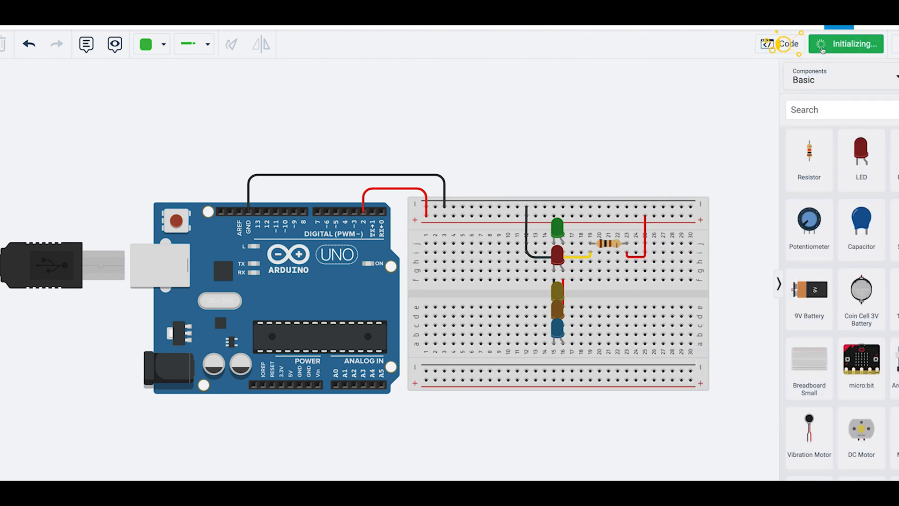
click(846, 44)
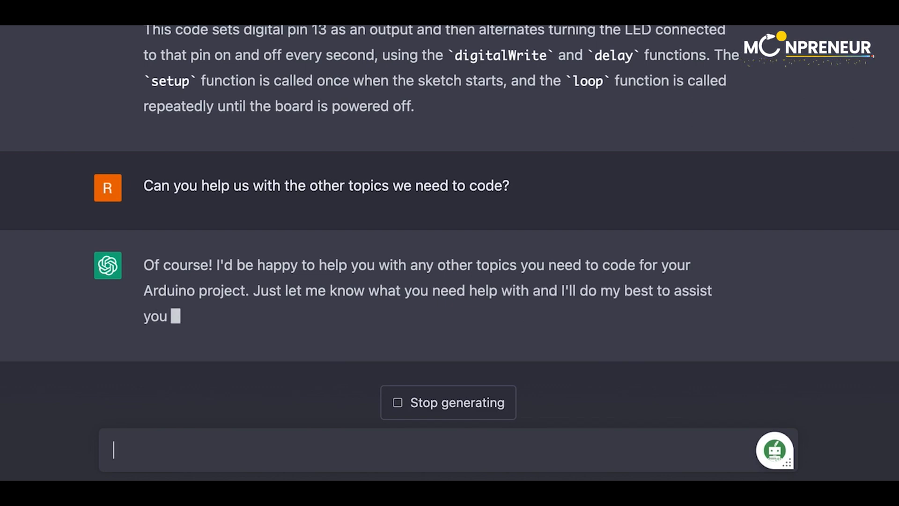
Send the brightness, servo, 'hello world', 0-to-10 timer and temperature request
text(We need t)
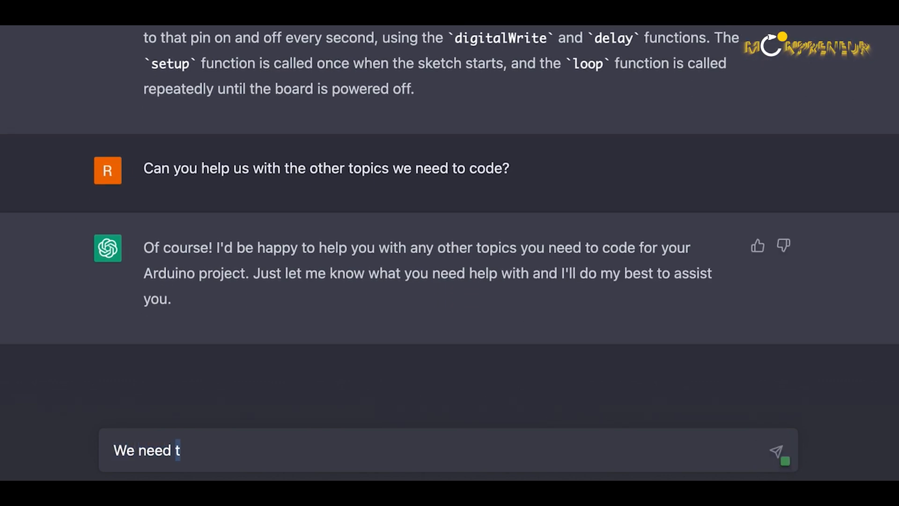
text(o code the brightness of the)
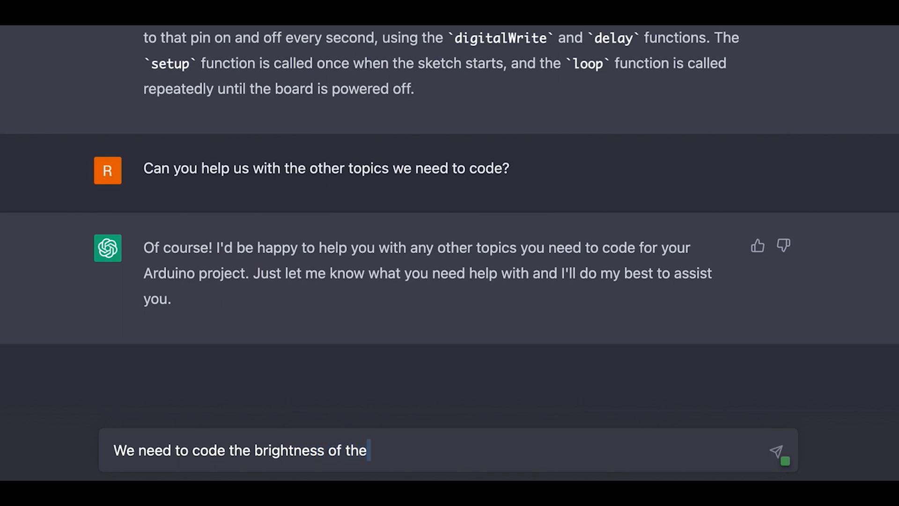
text(LED, run a servo motor, displa)
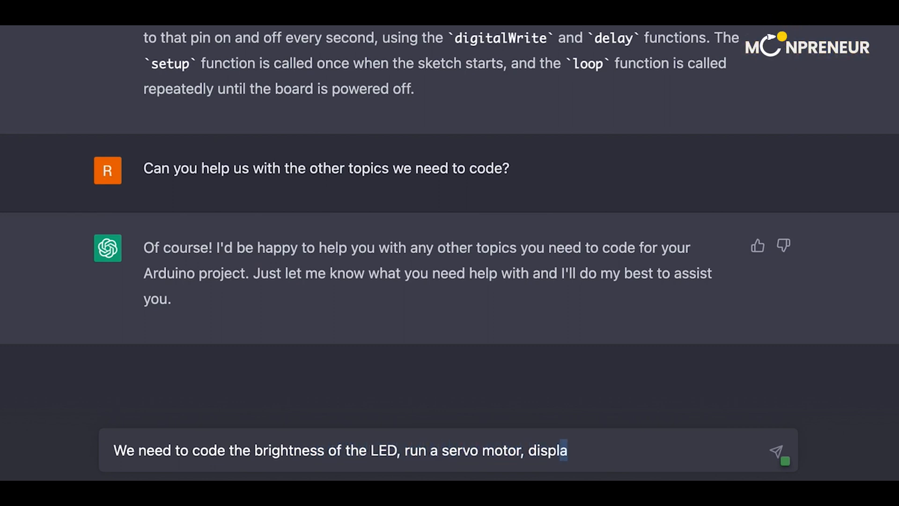
text(y "hello world,"  run a tinner from 0 to 10, and display t)
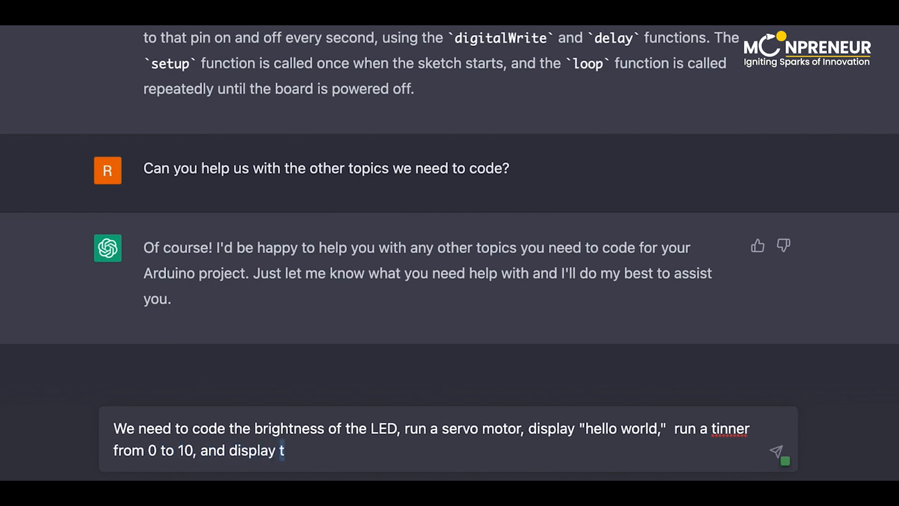
click(775, 452)
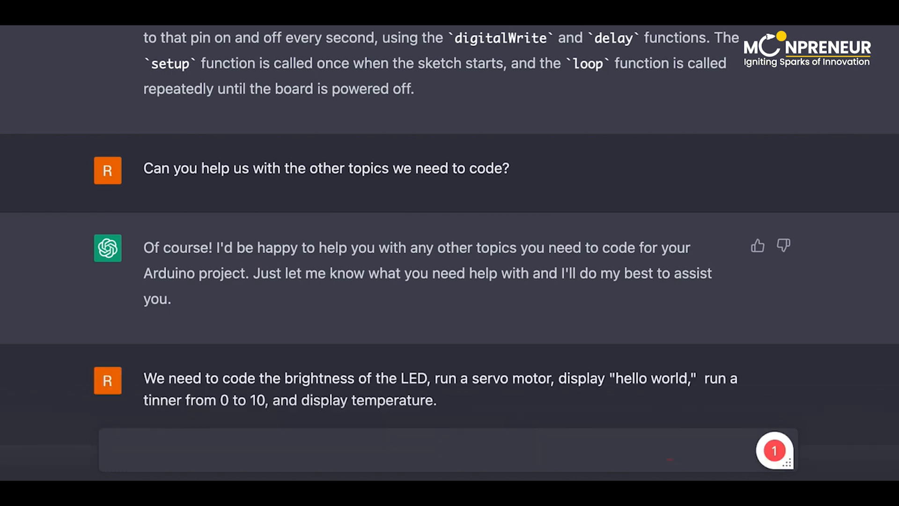
key(Return)
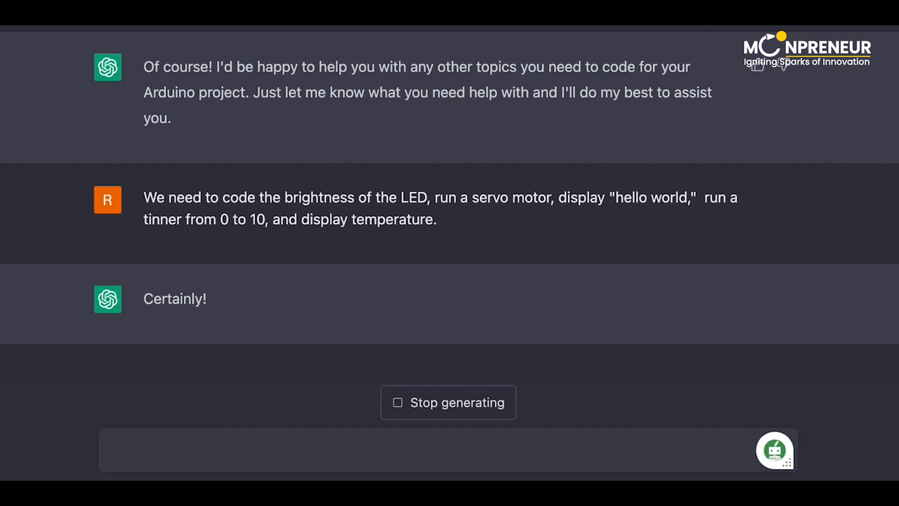
scroll(down, 3)
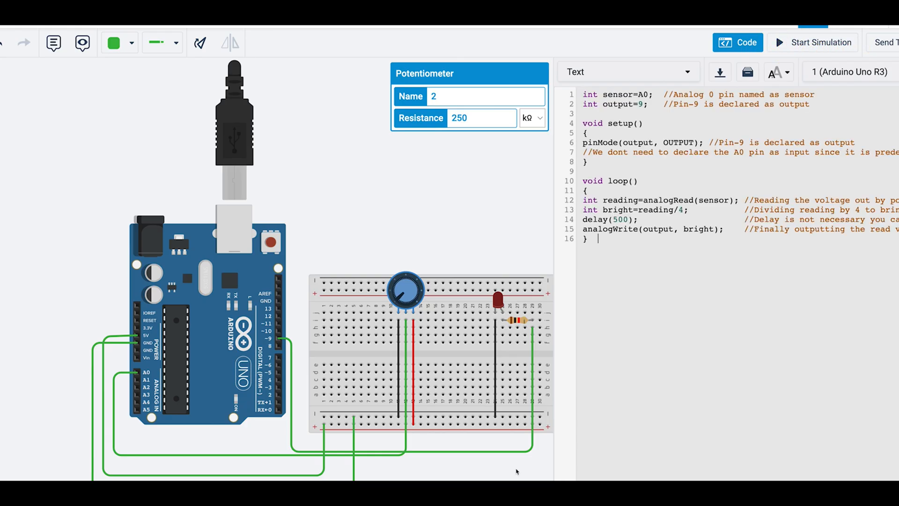
Show the Tinkercad potentiometer LED brightness project with its code
click(814, 42)
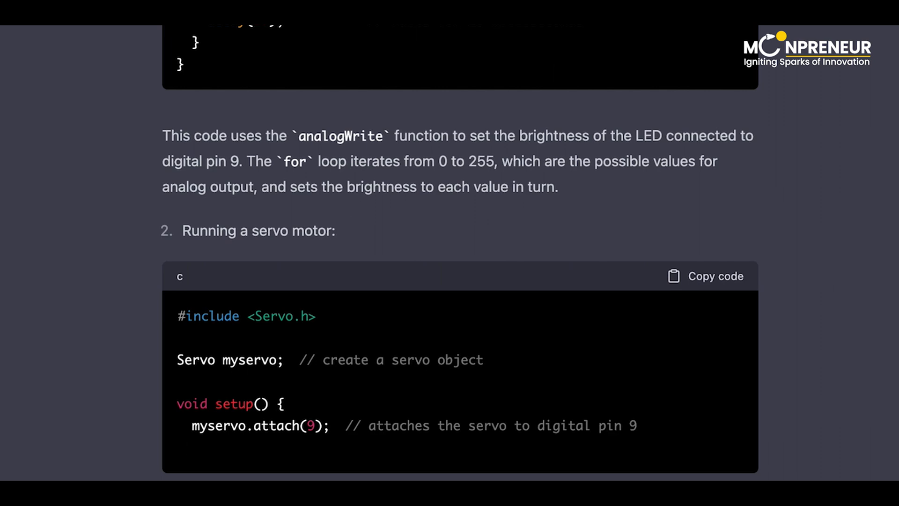
Scroll the reply to follow the 0-to-180 servo sweep code
scroll(down, 3)
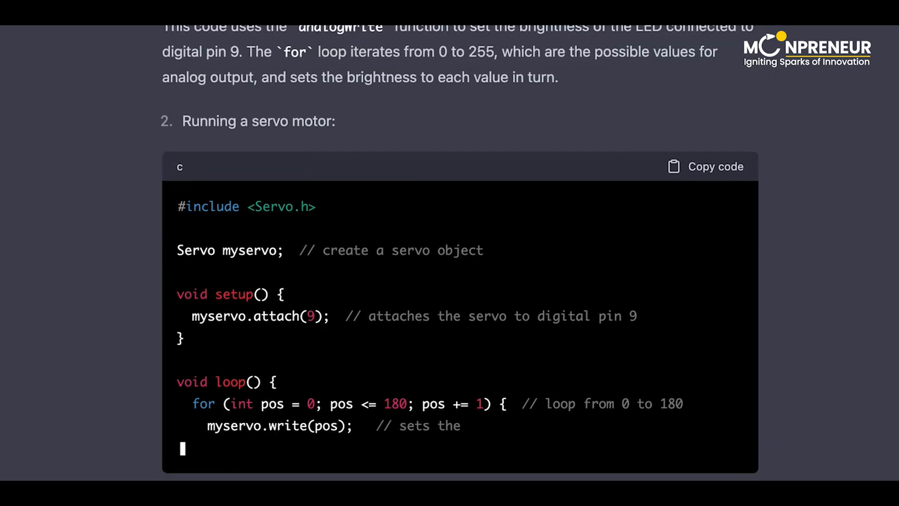
scroll(down, 3)
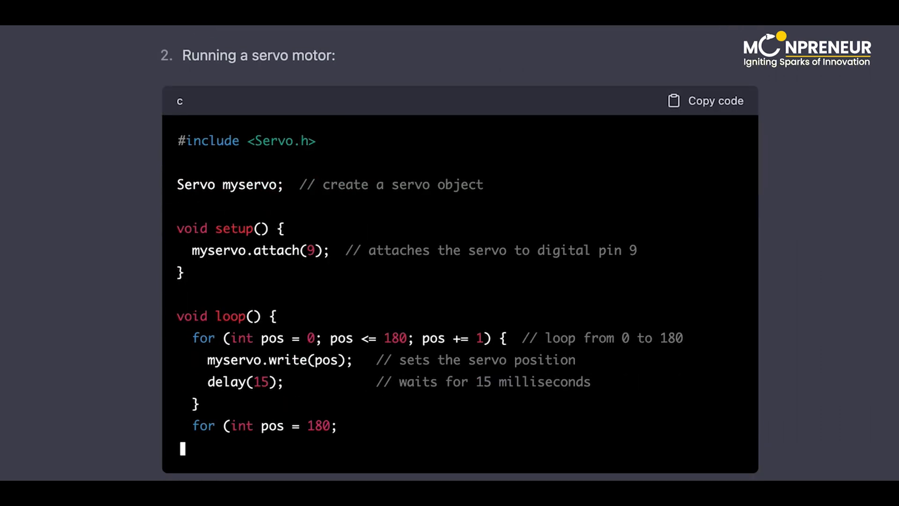
scroll(up, 3)
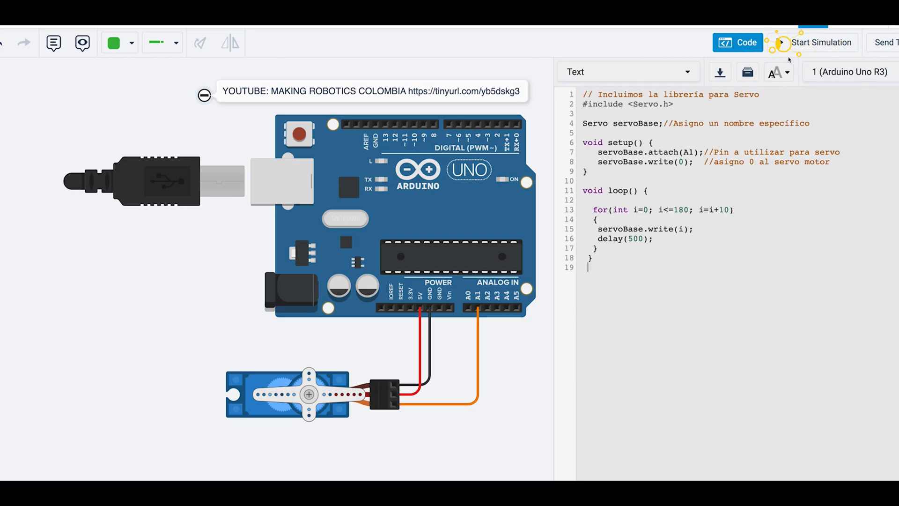
Simulate the Tinkercad servo circuit, then switch to the LCD 'Hello World' project
click(739, 43)
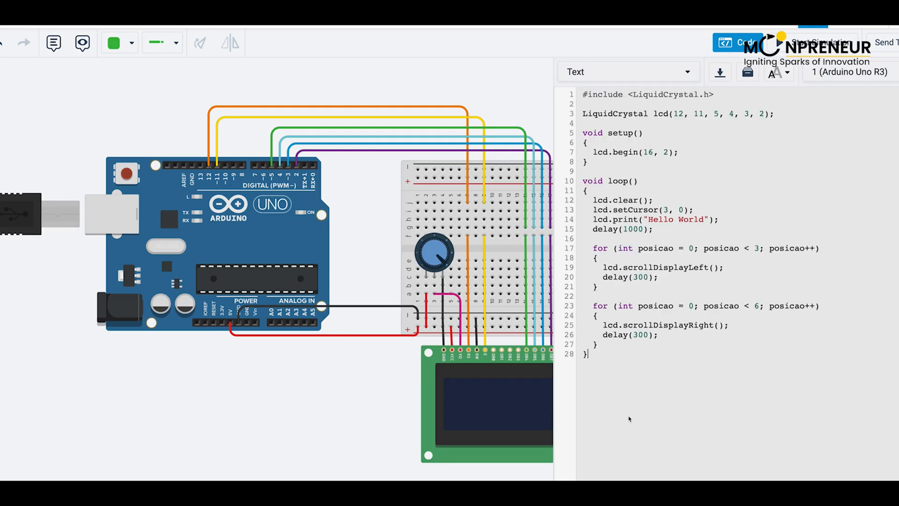
click(738, 43)
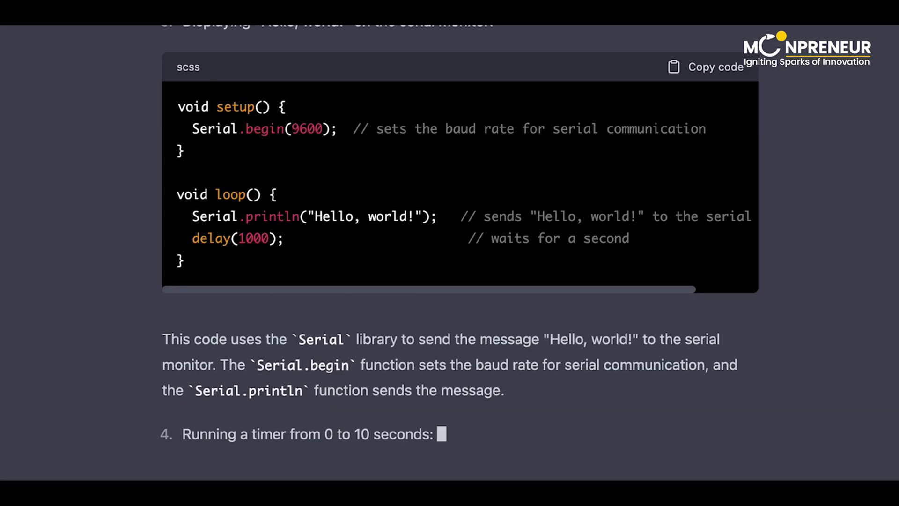
Review the timer code and report that the temperature display code is missing
scroll(down, 3)
text(You have missed)
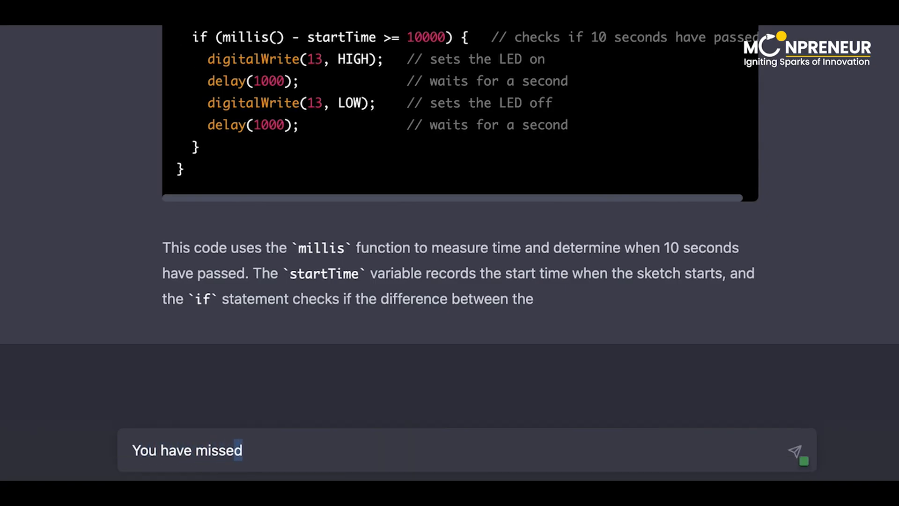
text(the code for display temperatur)
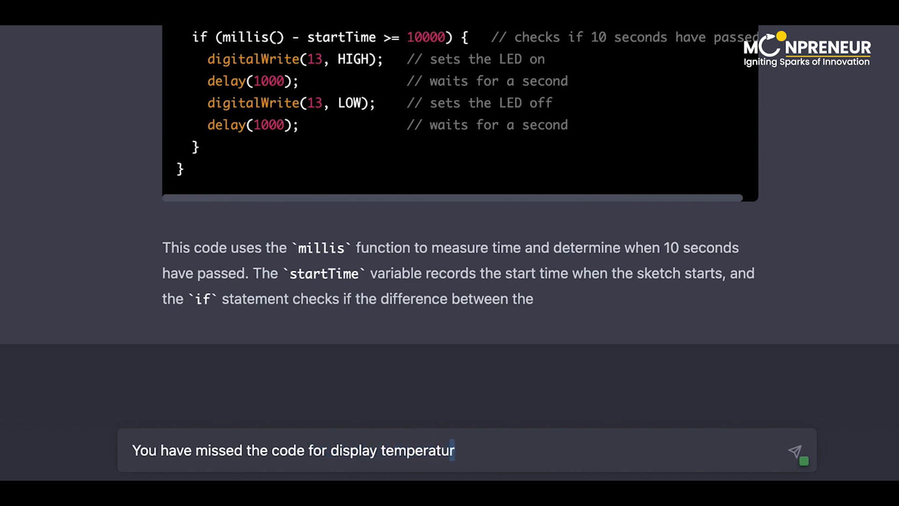
click(795, 450)
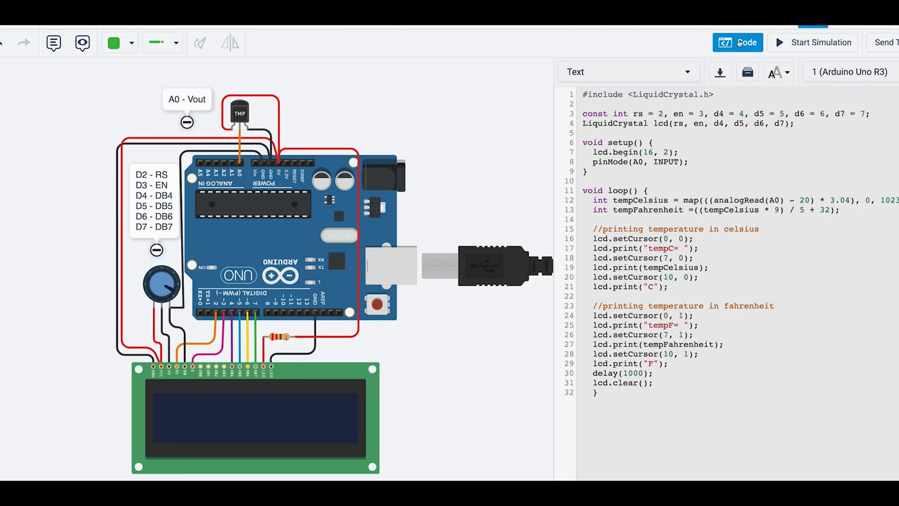
click(815, 41)
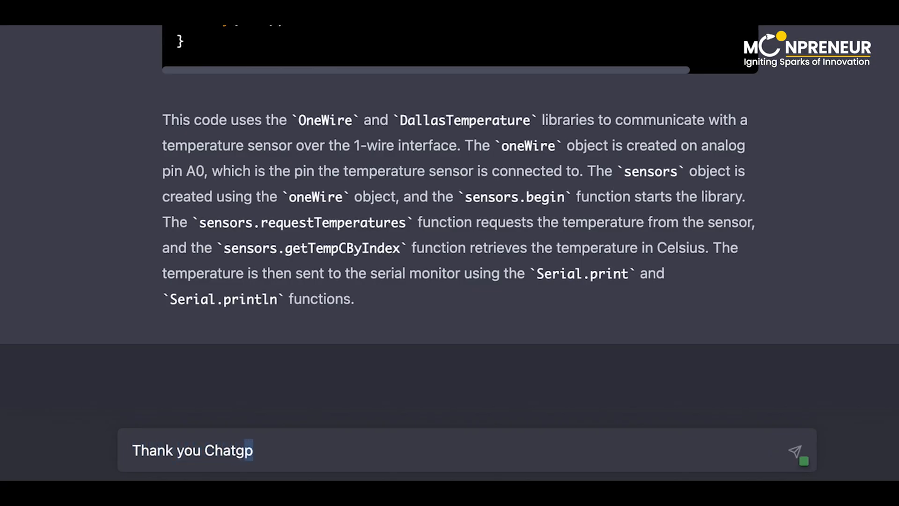
Send thanks, ask about Arduino Coding Classes offers, and start a grateful reply about the offer
click(795, 450)
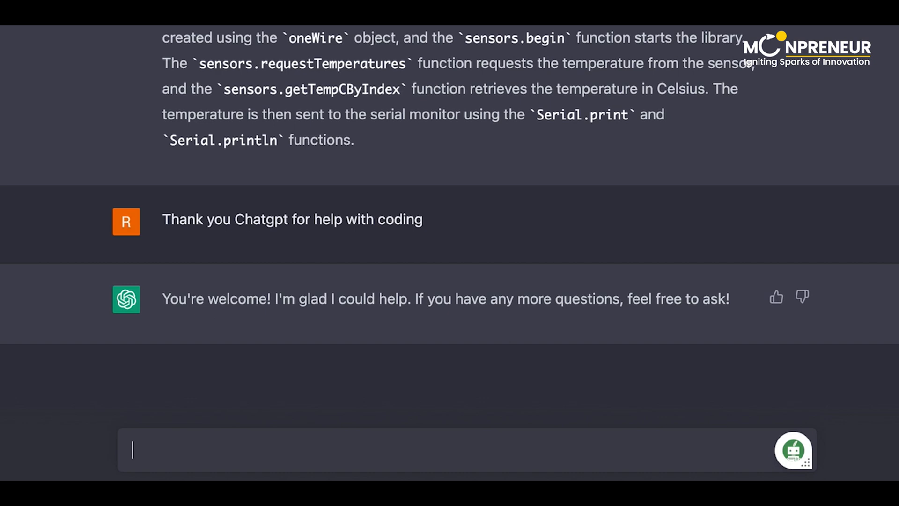
text(Wait, Chat GPT, one more thing!! “Can you tell us about any current and amazing offers going on)
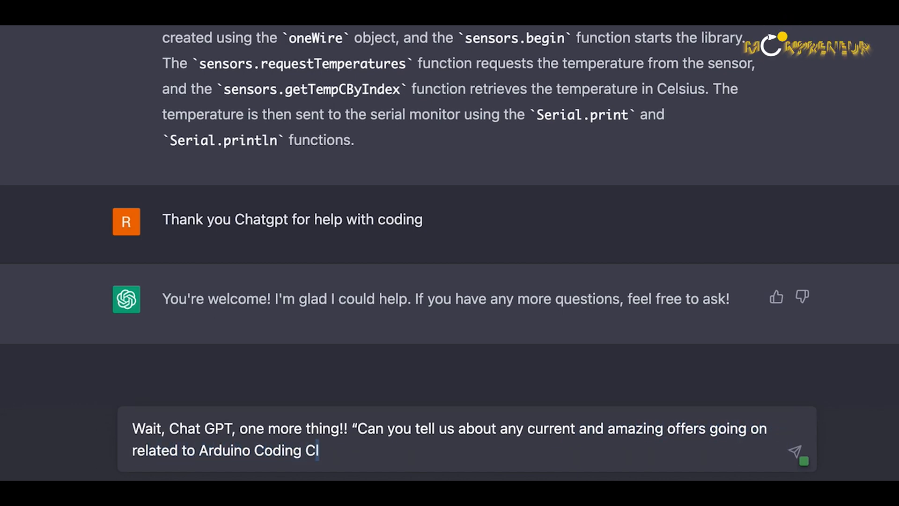
text(asses?")
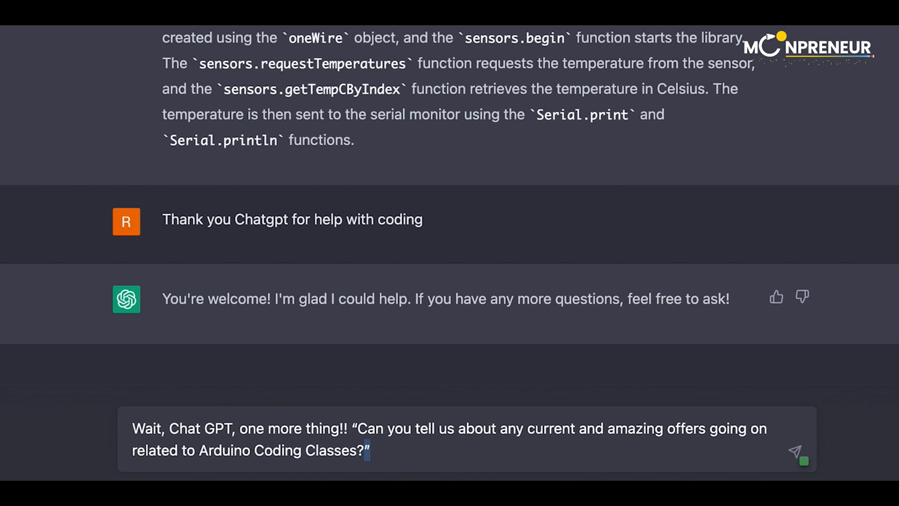
click(796, 451)
text(Wow, that's great! We)
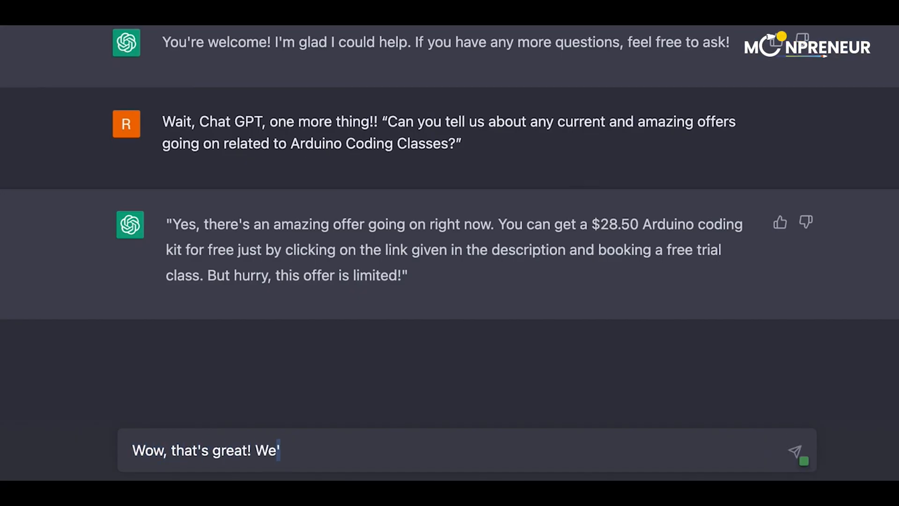
text(ll definitely take advantage of this off)
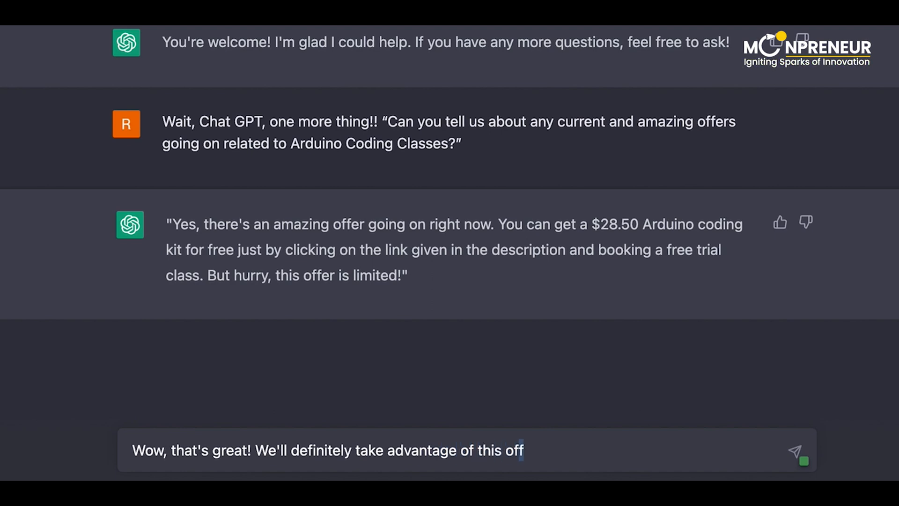
text(er. Thanks, Chat)
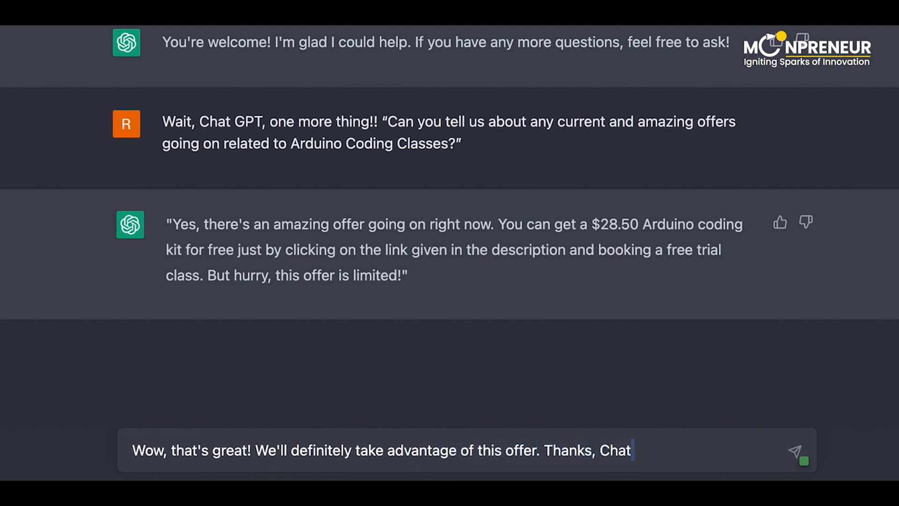